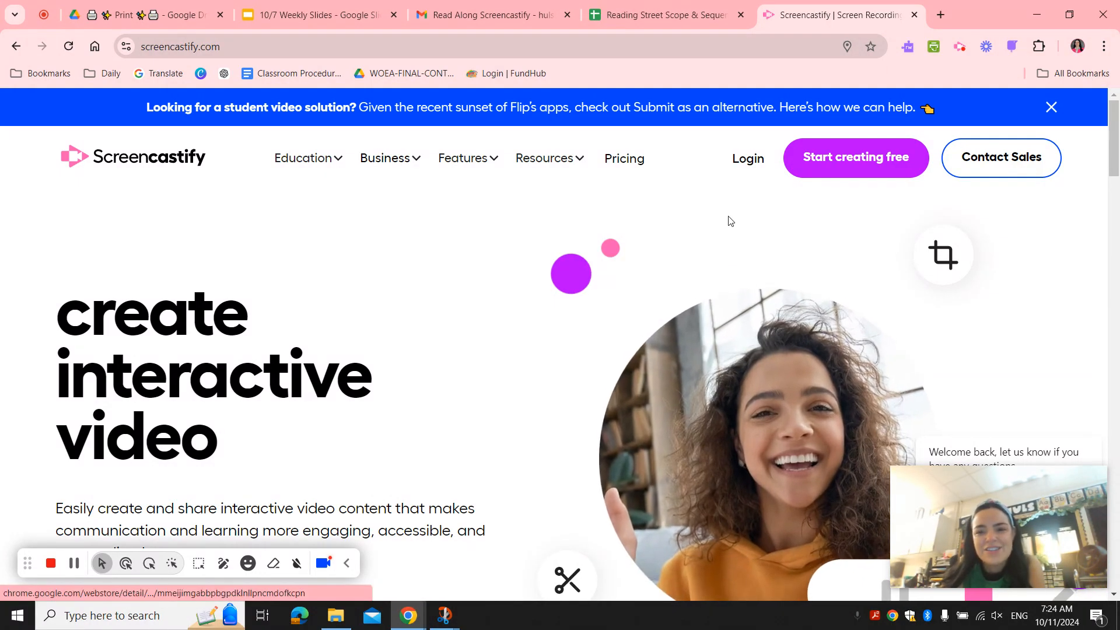
{"action": "mouse_move", "coordinate": [761, 174]}
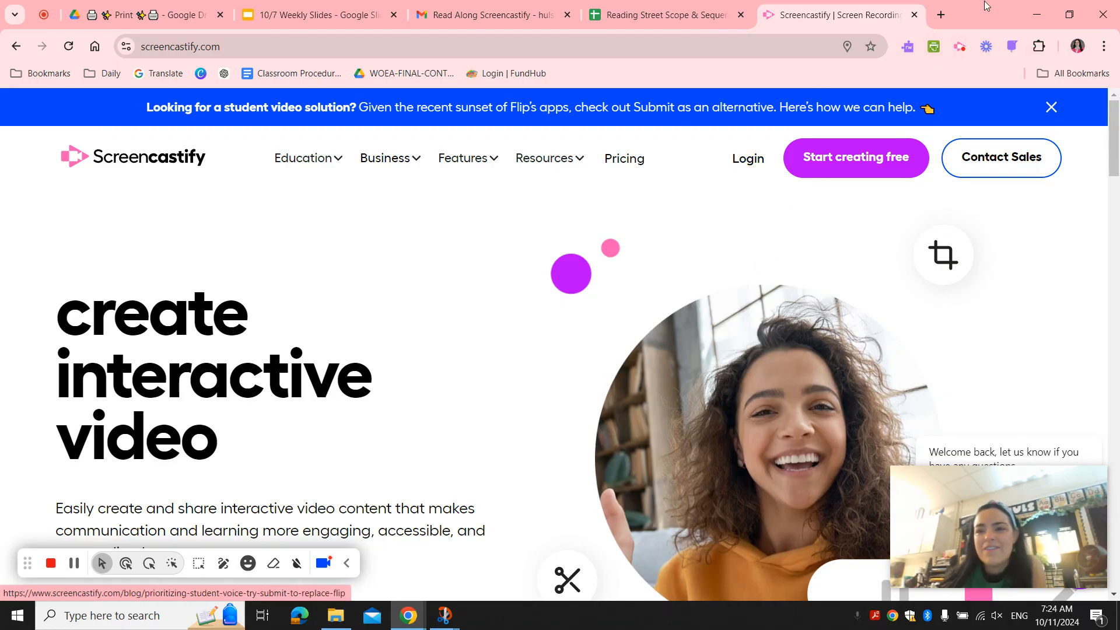
Step: Check the browser extensions, log in to Screencastify, and browse the Submit assignment list
{"action": "left_click", "coordinate": [1039, 46]}
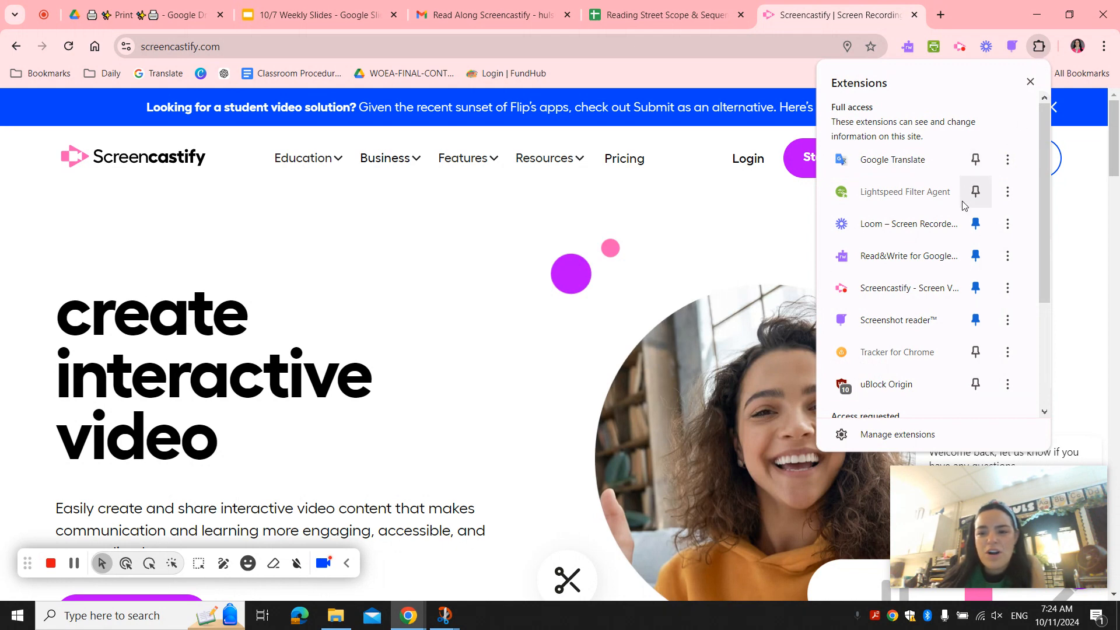
{"action": "left_click", "coordinate": [1031, 81]}
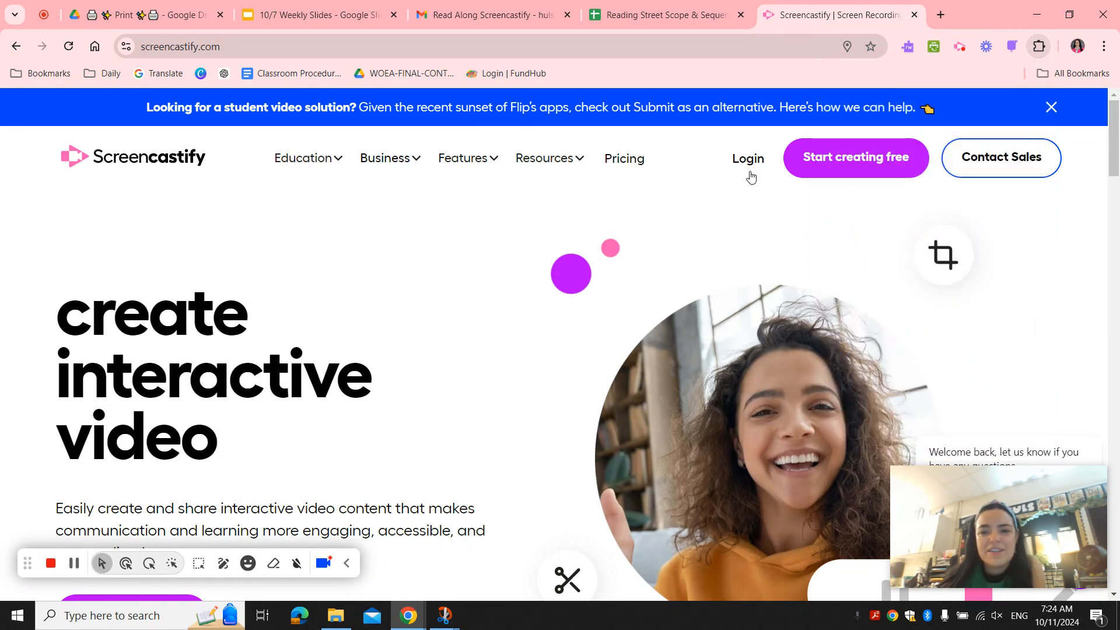
{"action": "left_click", "coordinate": [748, 158]}
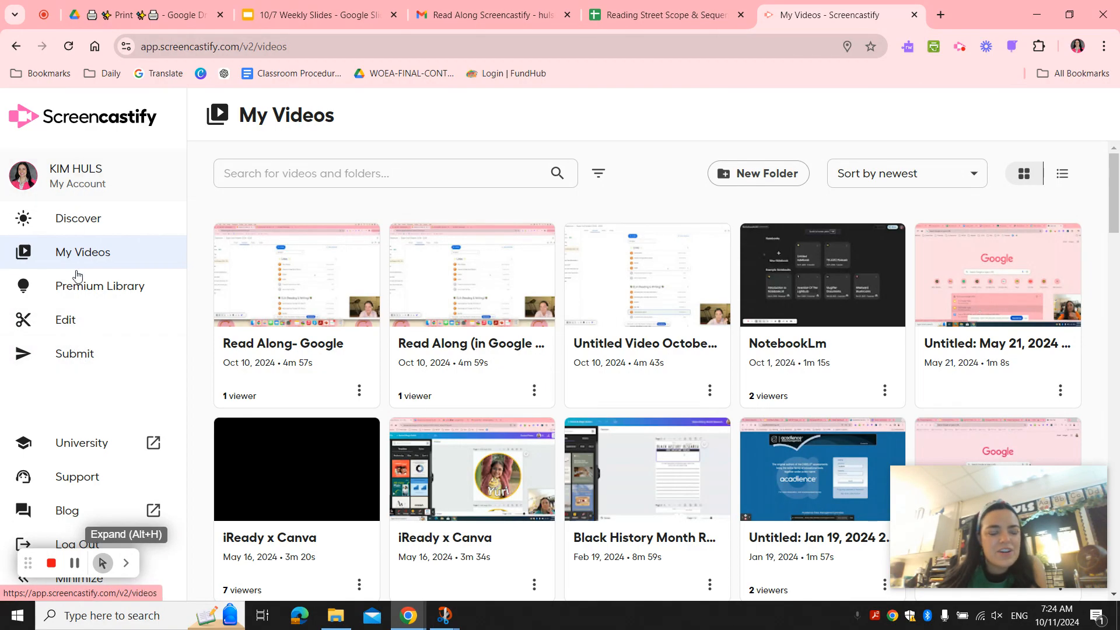
{"action": "left_click", "coordinate": [75, 354]}
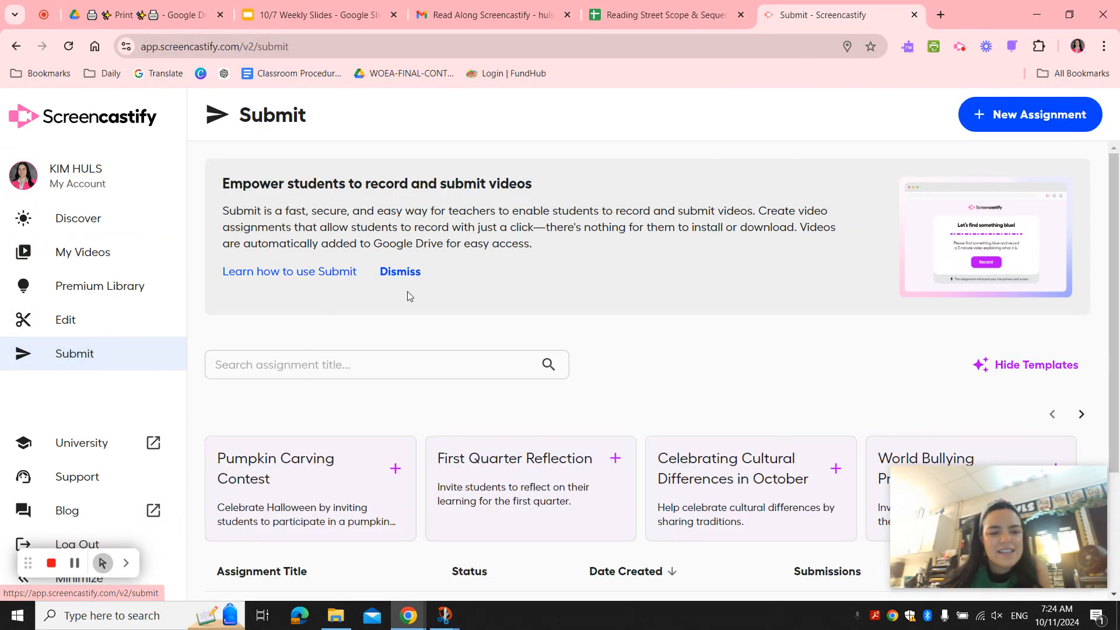
{"action": "scroll", "scroll_direction": "down", "scroll_amount": 3}
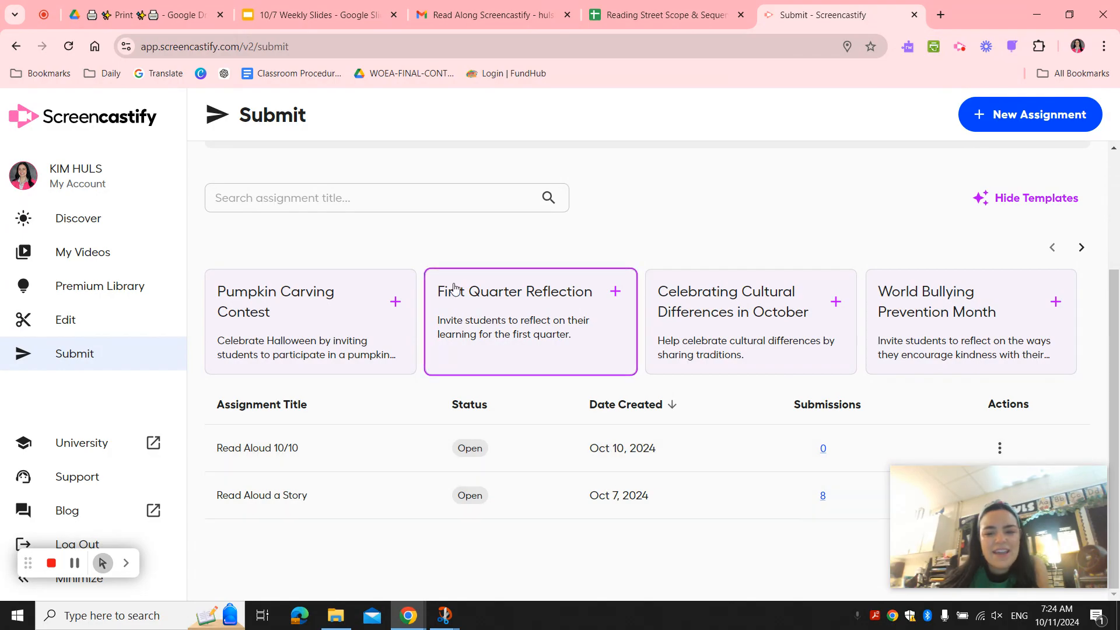
{"action": "left_click", "coordinate": [1031, 114]}
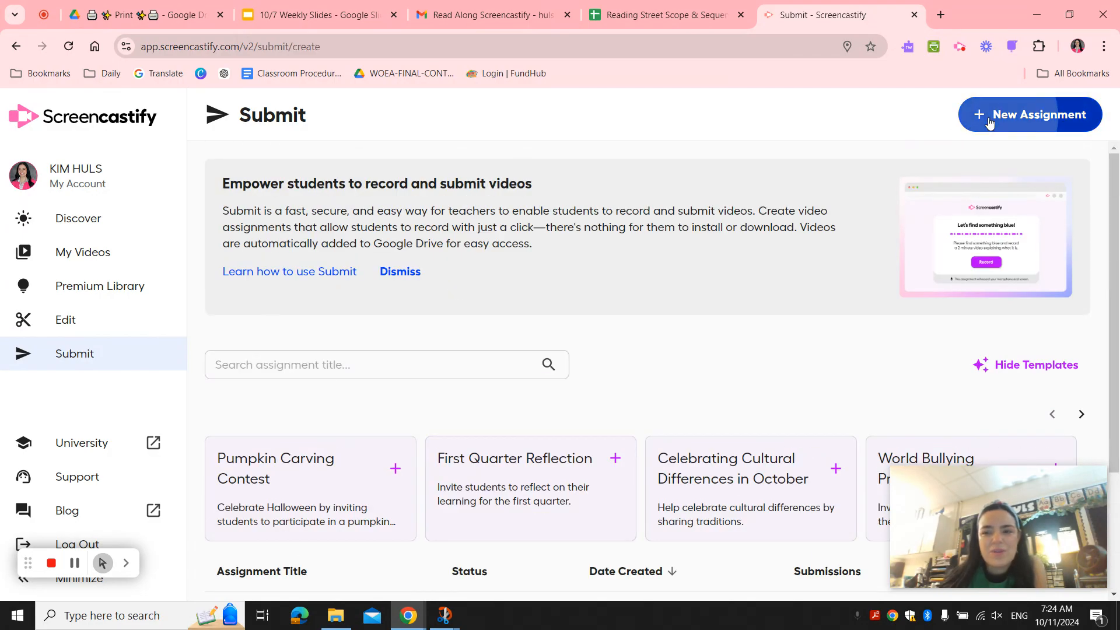
Step: Title the assignment 'Read Aloud a Story', webcam only, students see own videos, ungraded
{"action": "left_click", "coordinate": [1030, 115]}
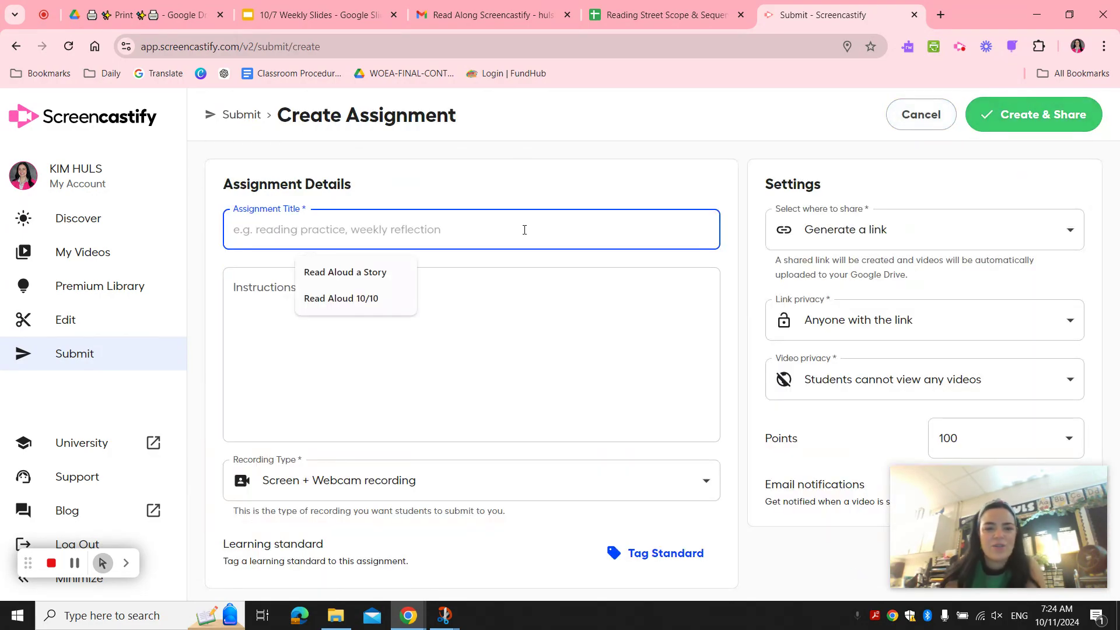
{"action": "left_click", "coordinate": [345, 272]}
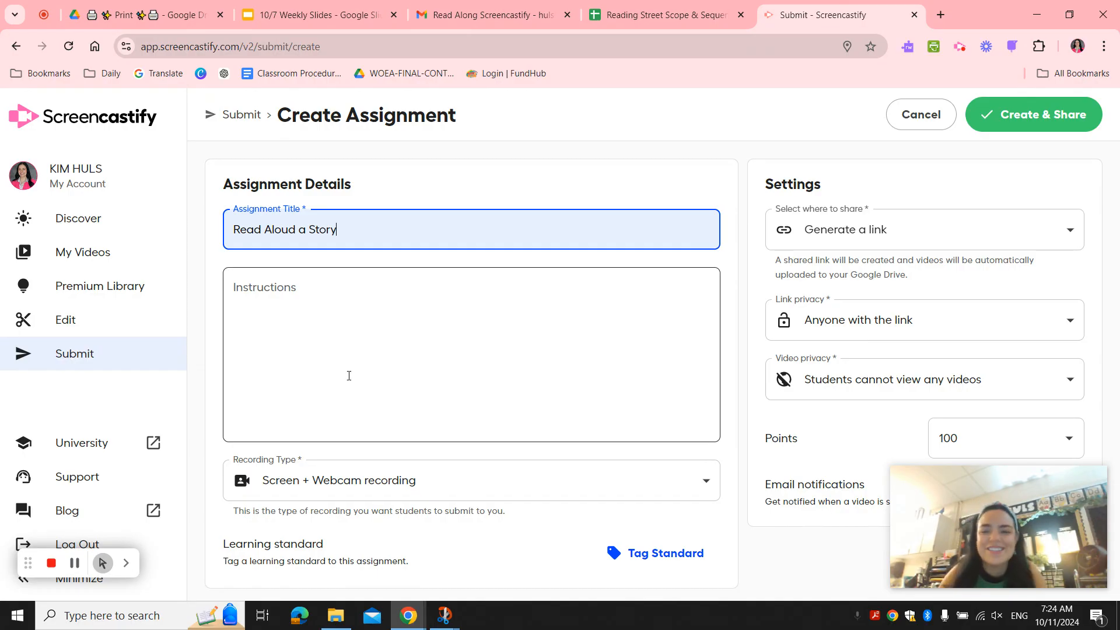
{"action": "mouse_move", "coordinate": [393, 486]}
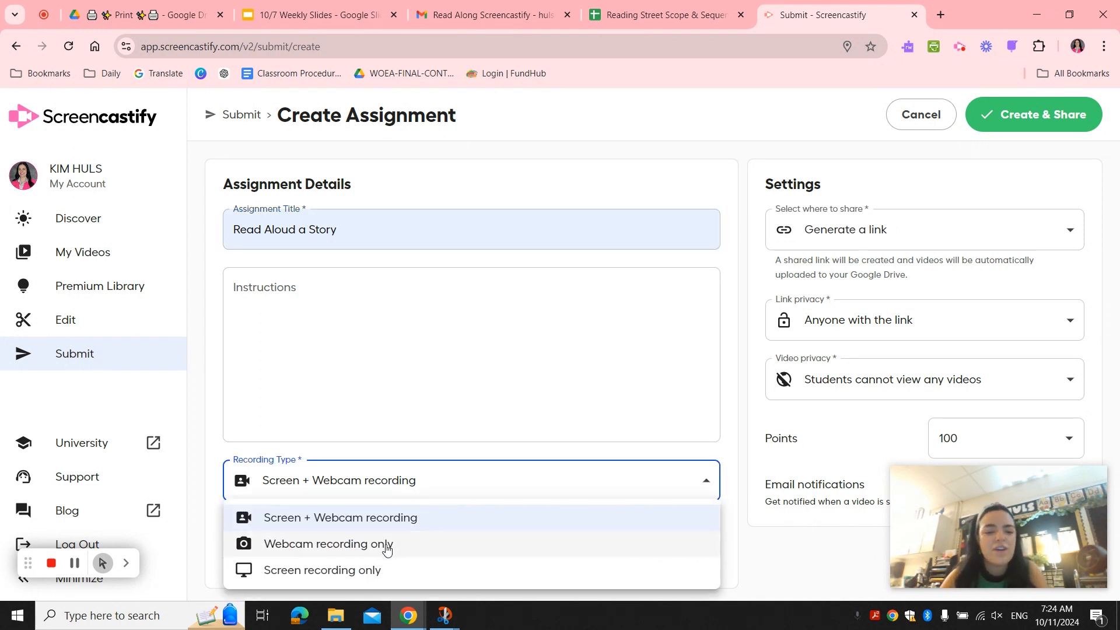
{"action": "left_click", "coordinate": [328, 544]}
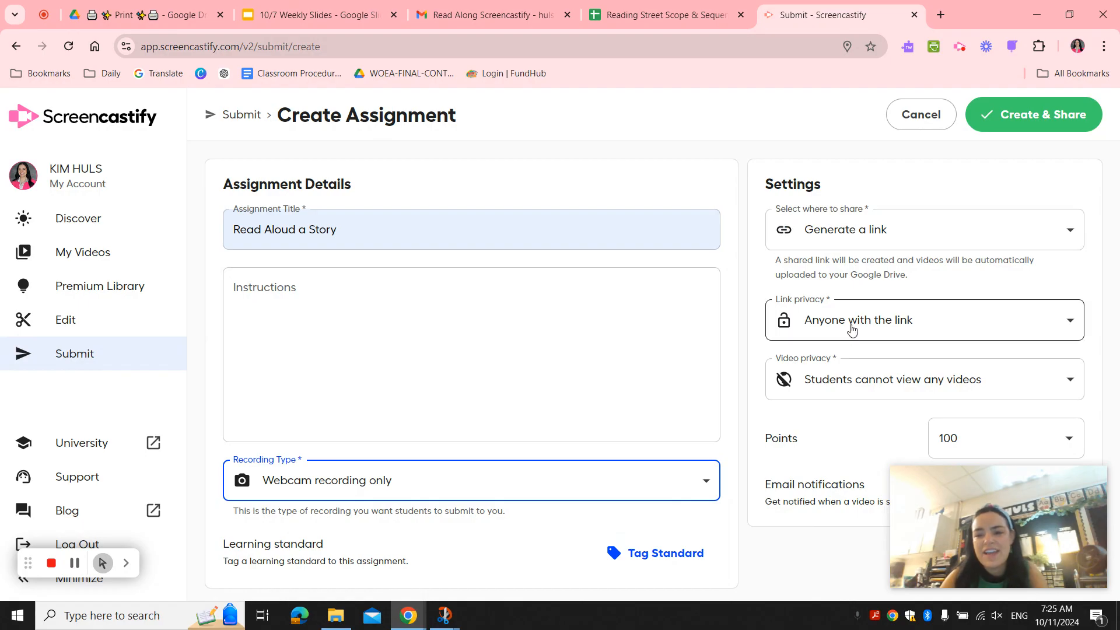
{"action": "left_click", "coordinate": [925, 320]}
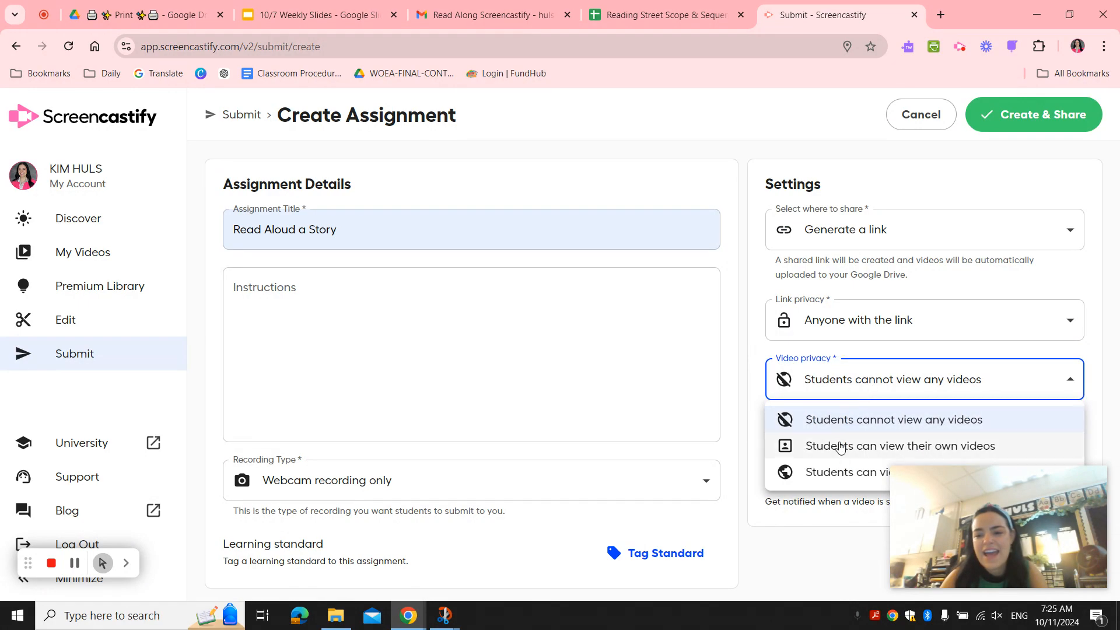
{"action": "left_click", "coordinate": [900, 446]}
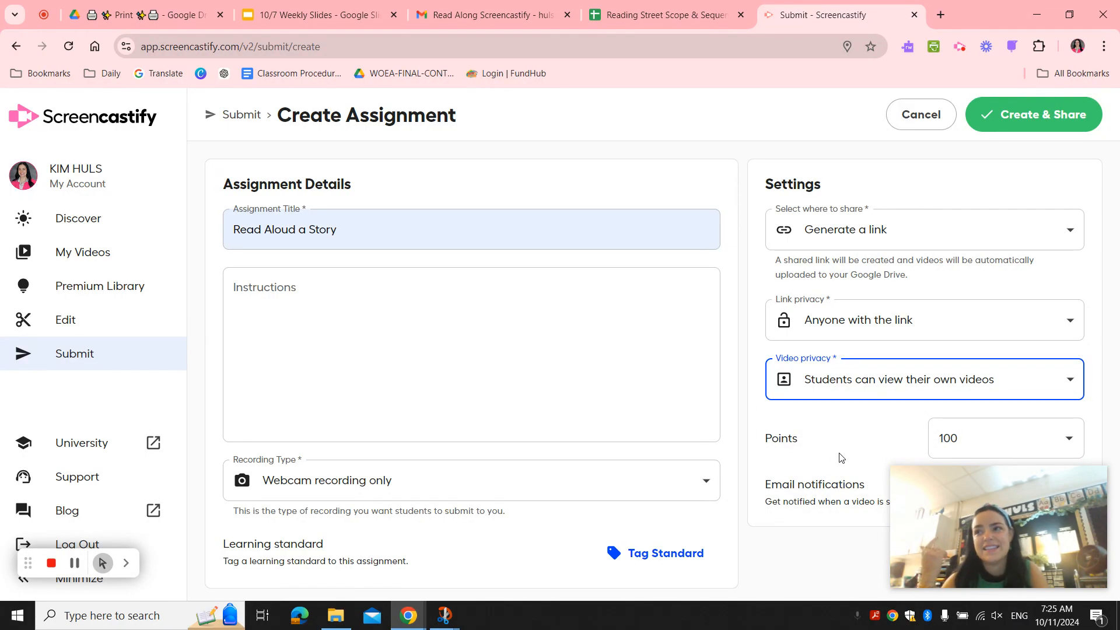
{"action": "left_click", "coordinate": [983, 439]}
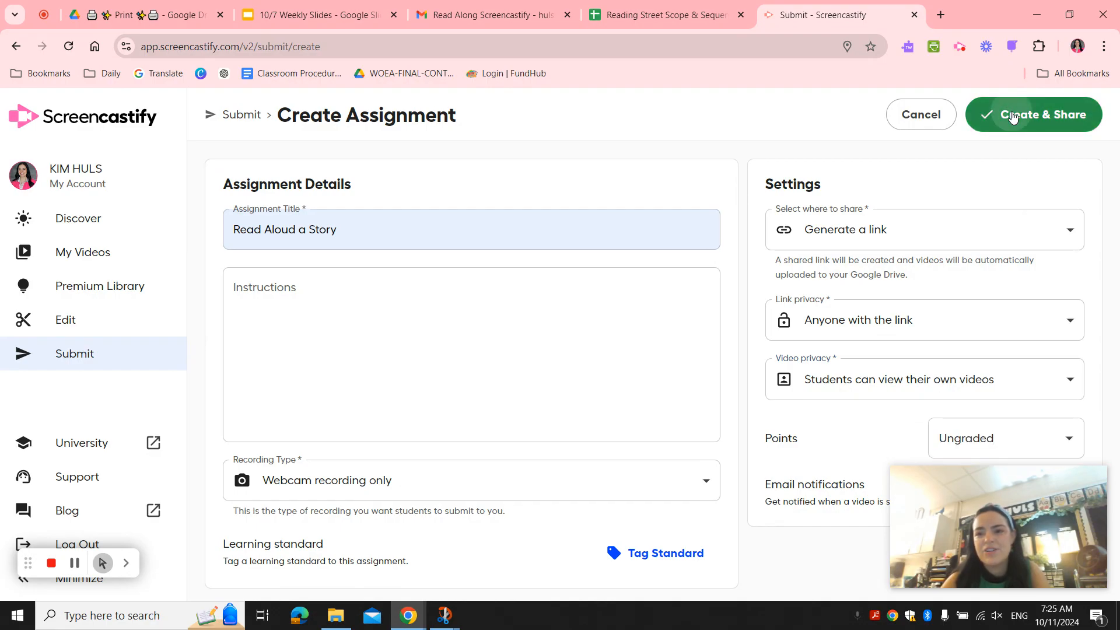
Step: Create the 'Read Aloud a Story' assignment, copy its share link, and open a new tab
{"action": "left_click", "coordinate": [1034, 114]}
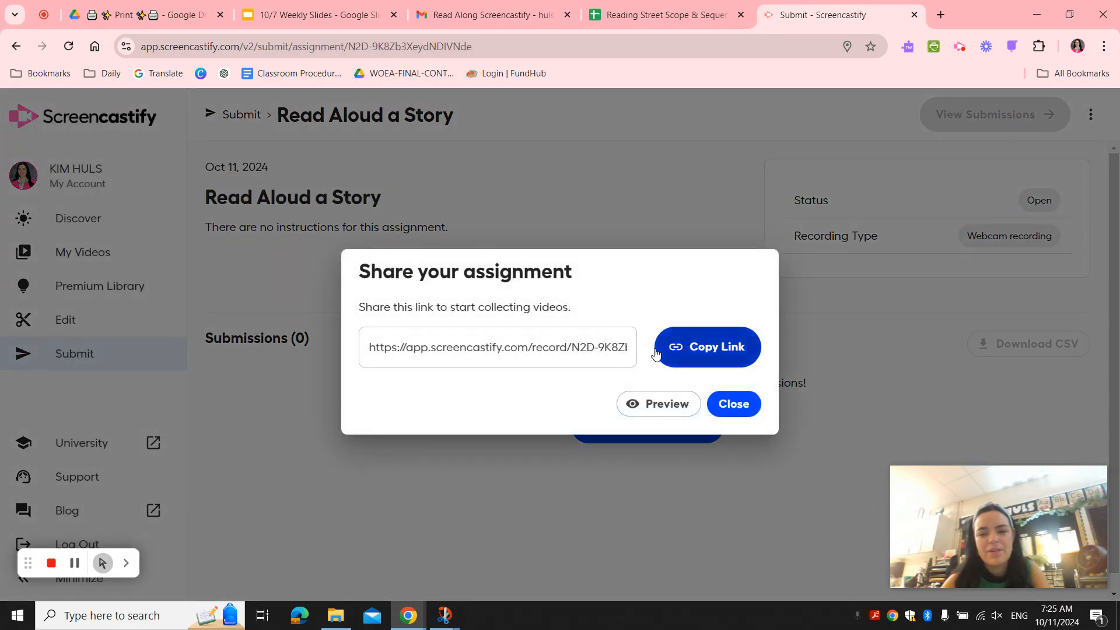
{"action": "left_click", "coordinate": [708, 346]}
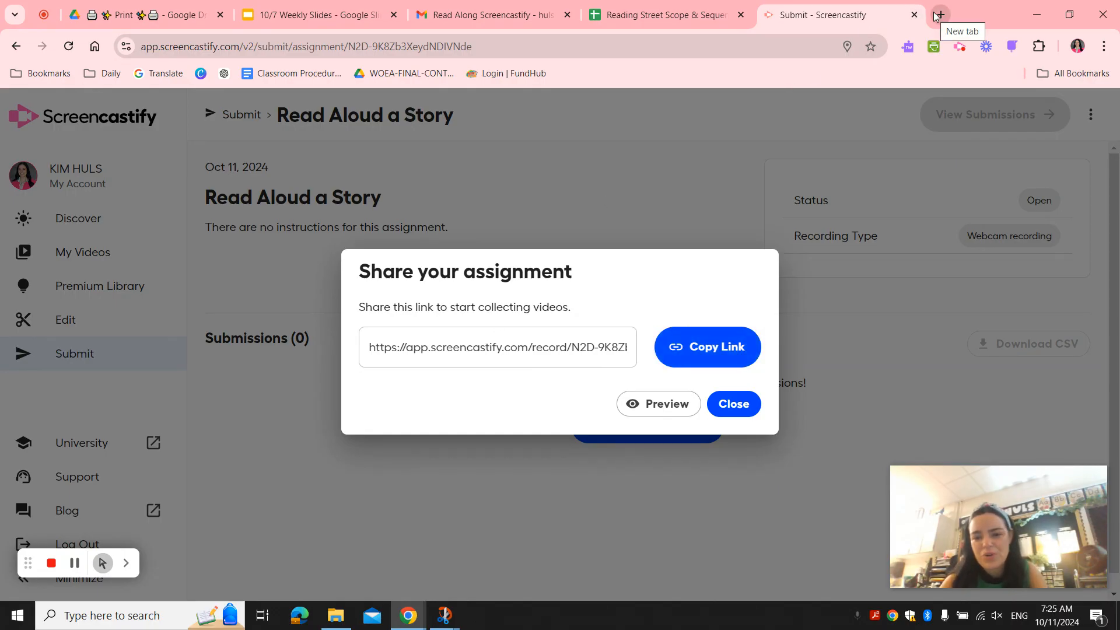
{"action": "left_click", "coordinate": [940, 15]}
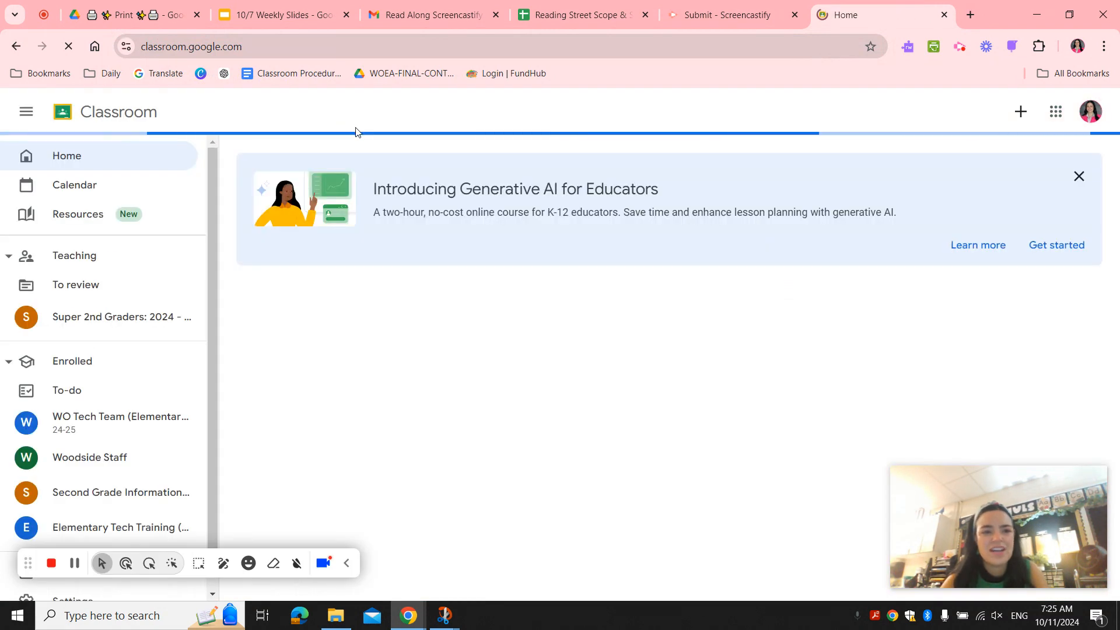
Step: In Super 2nd Graders' Classwork, create an assignment and choose to attach a Link
{"action": "left_click", "coordinate": [122, 317]}
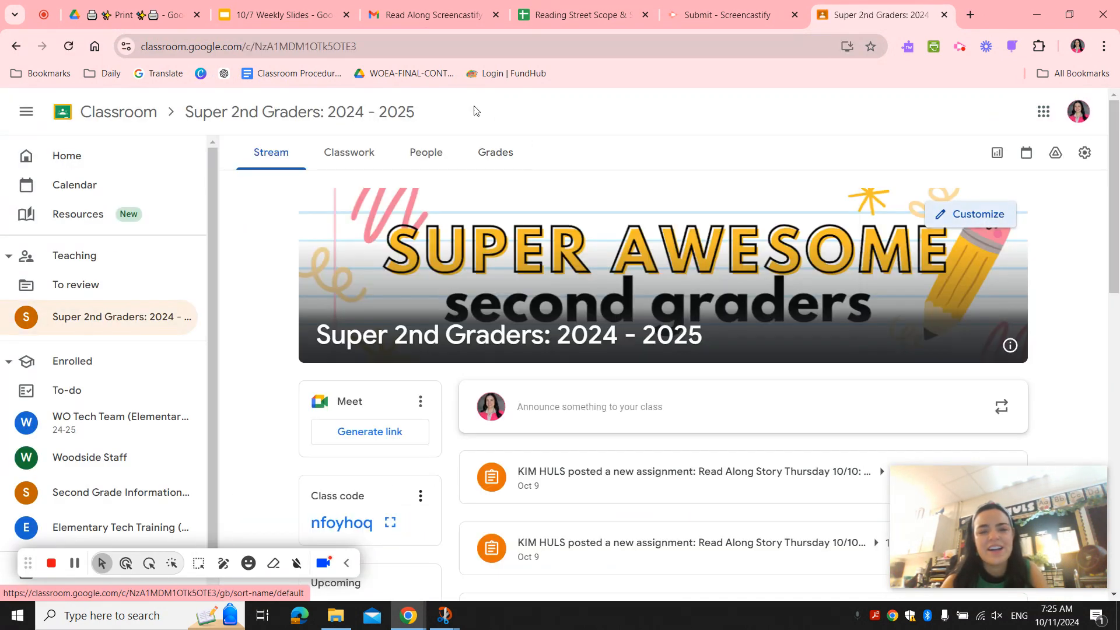
{"action": "left_click", "coordinate": [349, 152]}
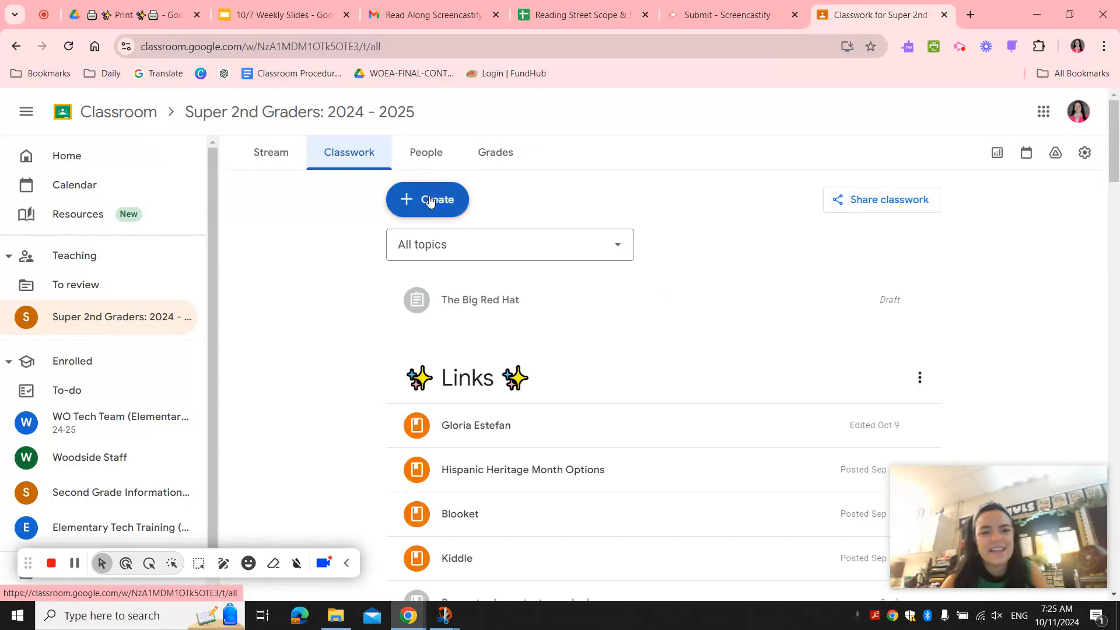
{"action": "left_click", "coordinate": [428, 199]}
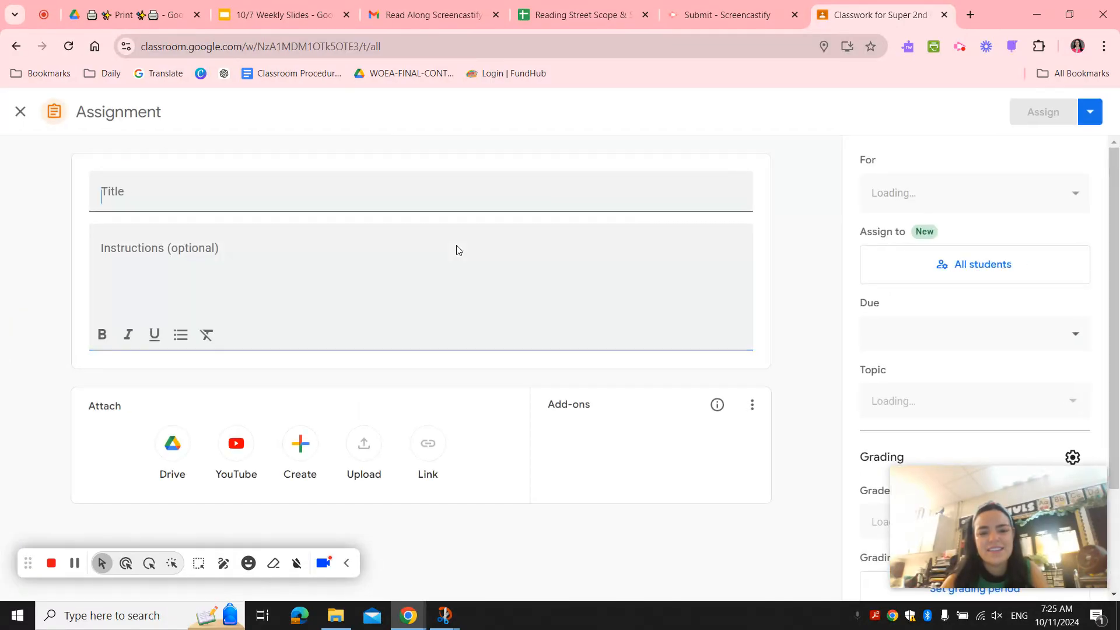
{"action": "scroll", "scroll_direction": "down", "scroll_amount": 3}
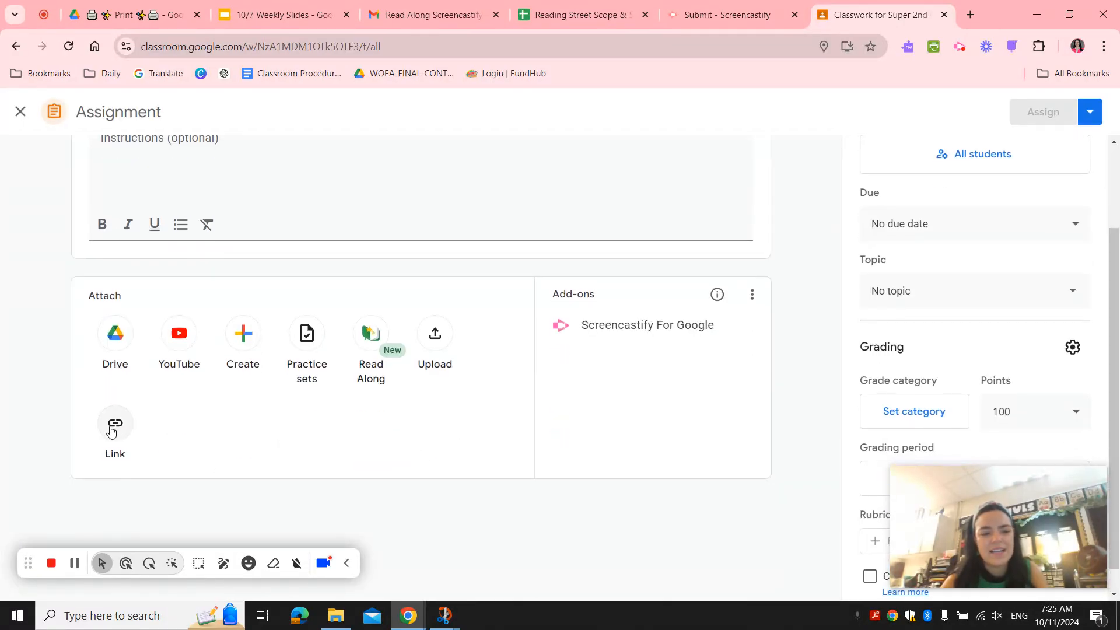
{"action": "left_click", "coordinate": [115, 424]}
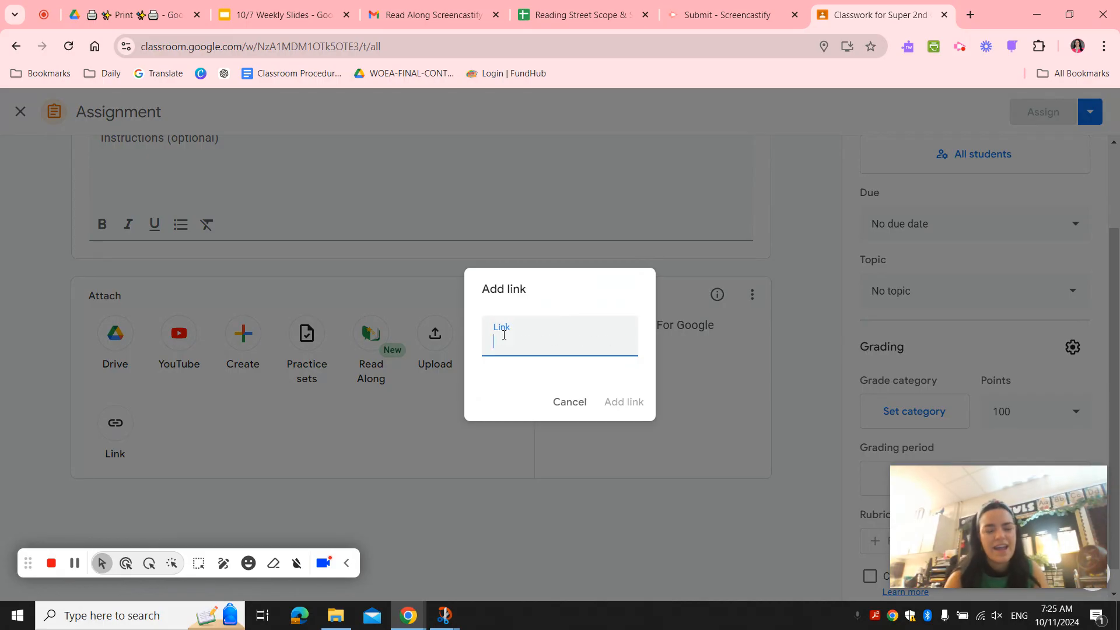
Step: Paste the copied Screencastify share link into the Add link box
{"action": "left_click", "coordinate": [624, 402]}
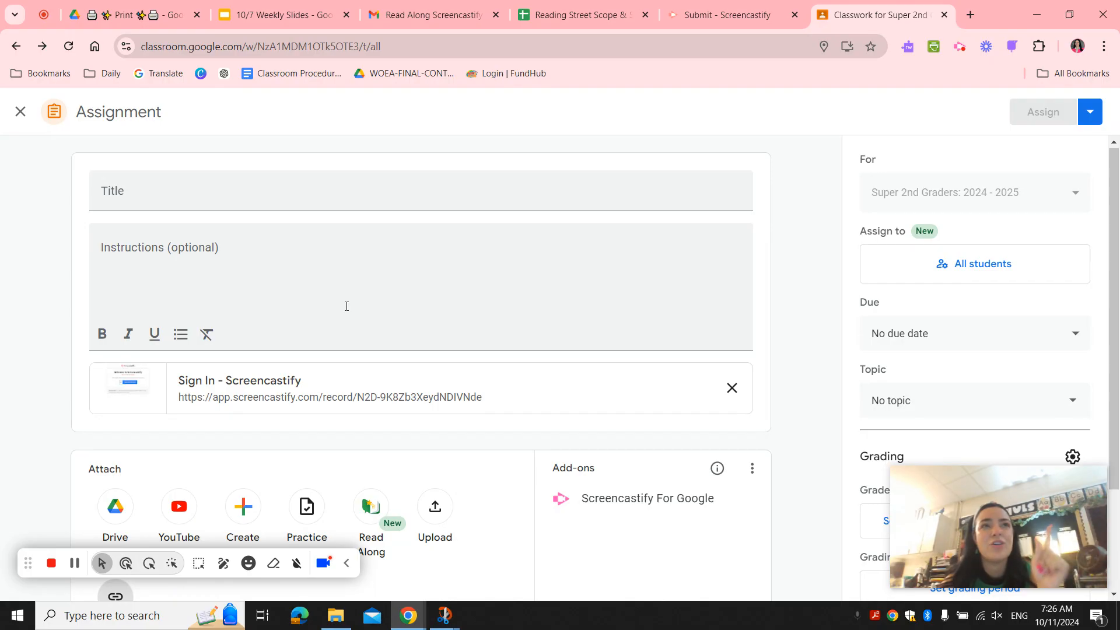
{"action": "mouse_move", "coordinate": [211, 178]}
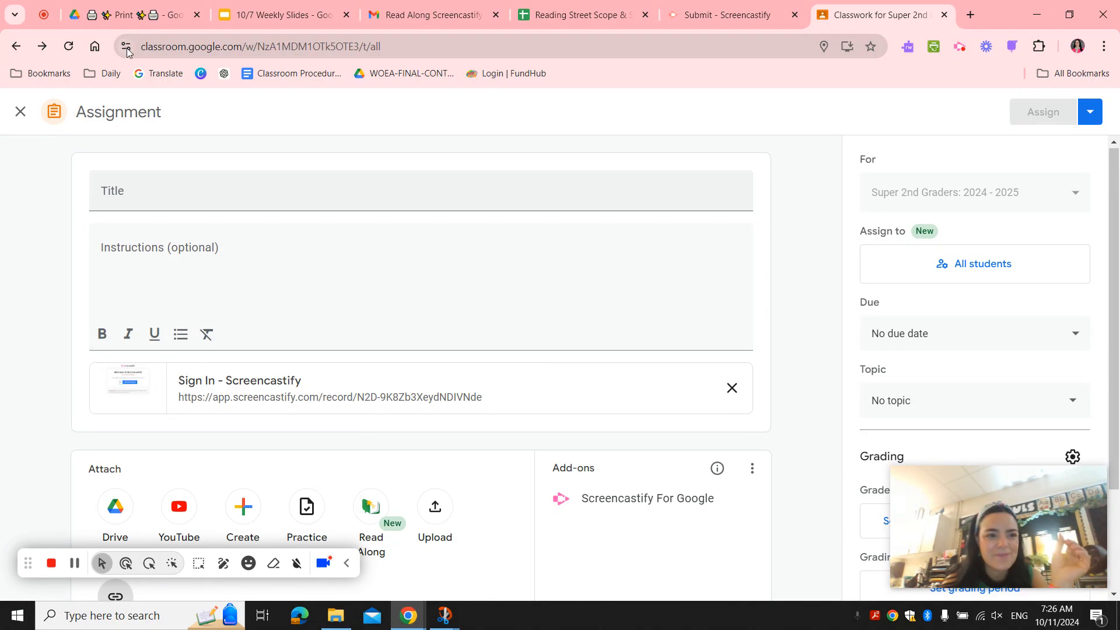
Step: Show Google Classroom's site information panel to confirm pop-ups and redirects are allowed
{"action": "left_click", "coordinate": [123, 46]}
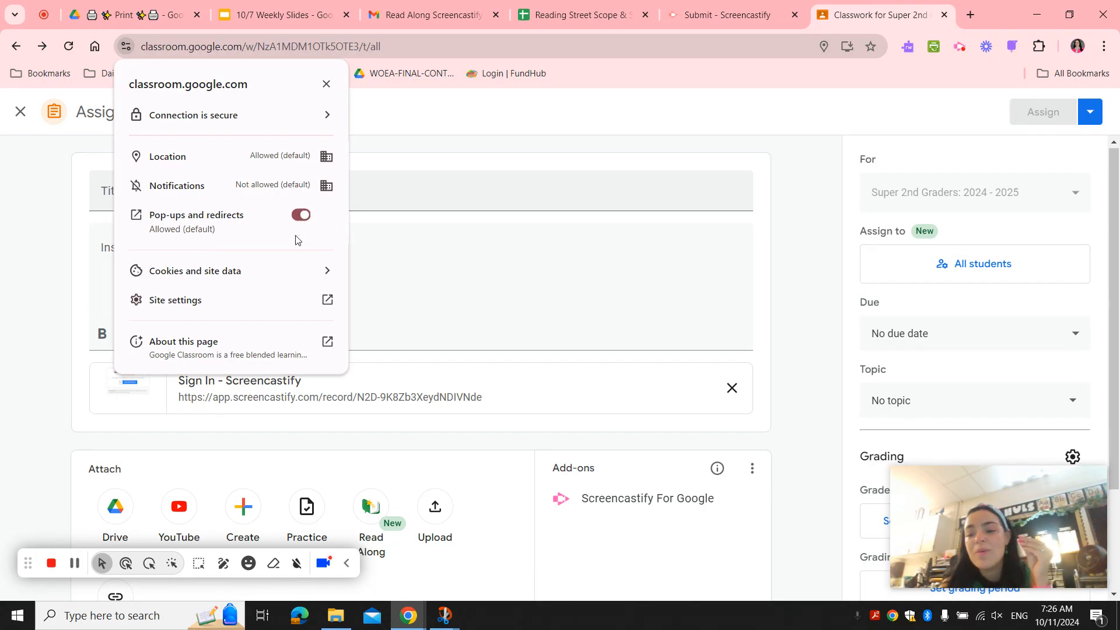
{"action": "mouse_move", "coordinate": [217, 231]}
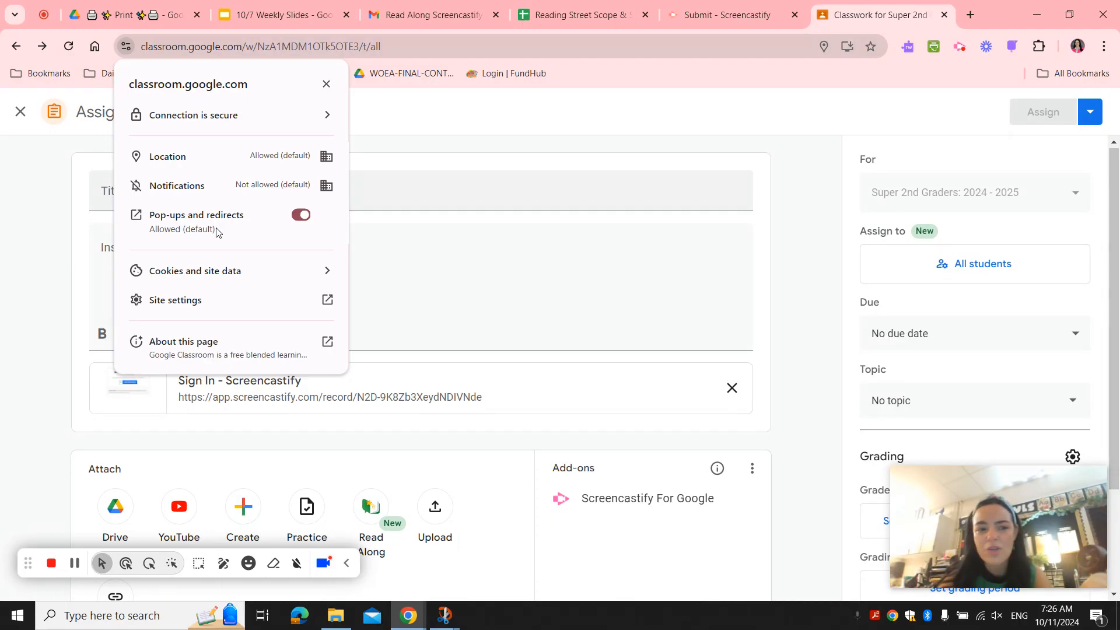
{"action": "mouse_move", "coordinate": [303, 239]}
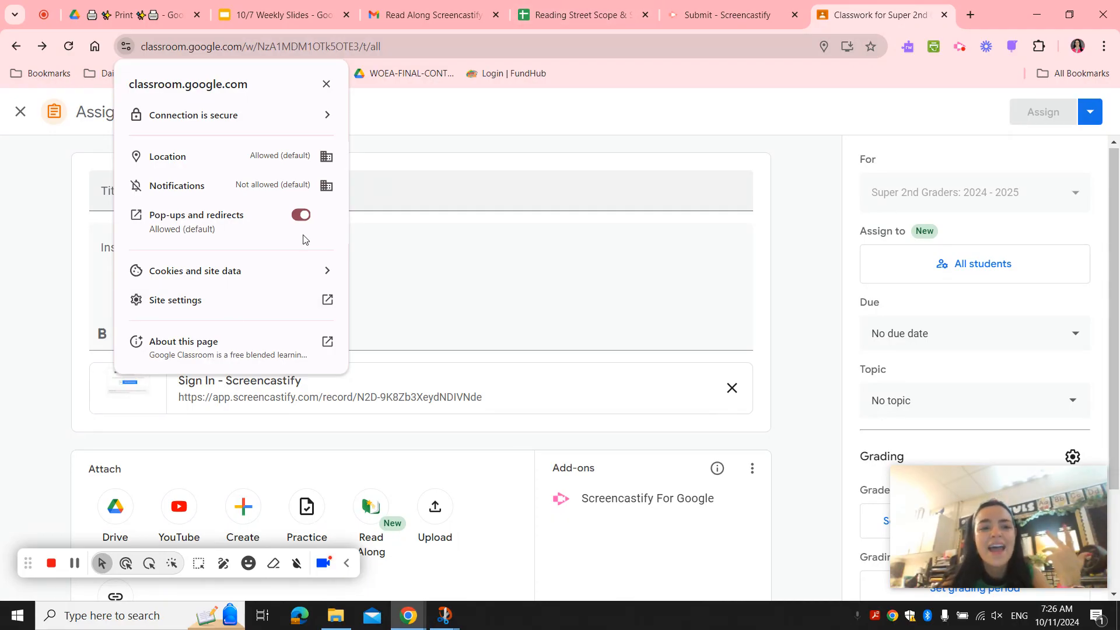